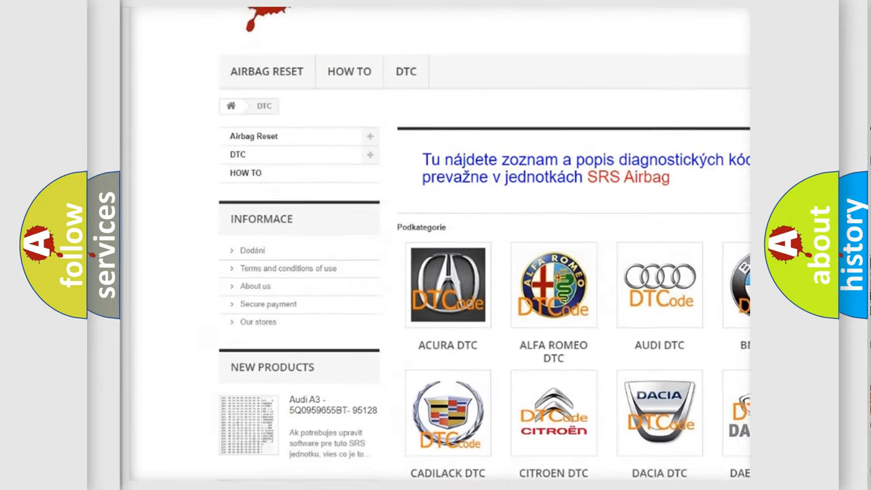
{"action": "scroll", "scroll_direction": "down", "scroll_amount": 3}
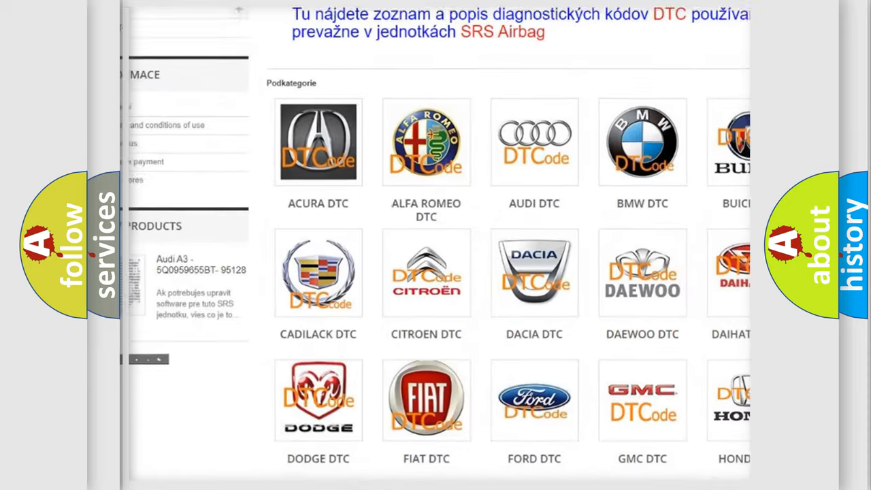
{"action": "scroll", "scroll_direction": "down", "scroll_amount": 3}
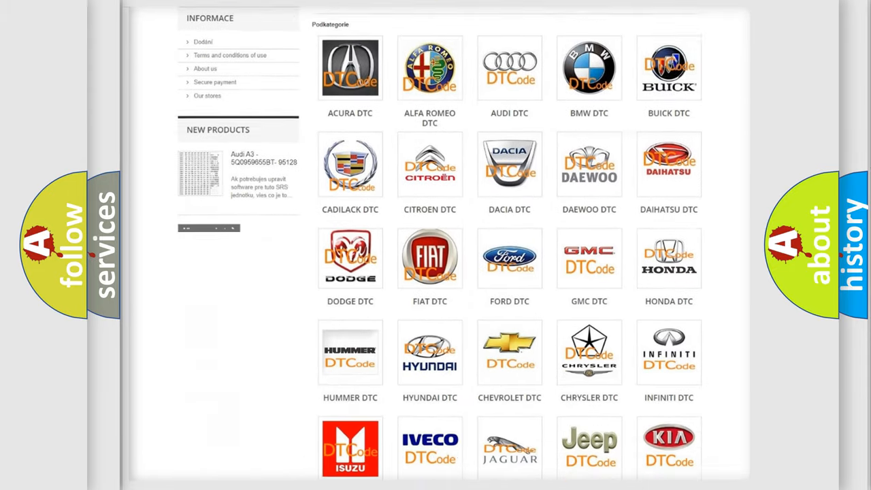
{"action": "scroll", "scroll_direction": "down", "scroll_amount": 3}
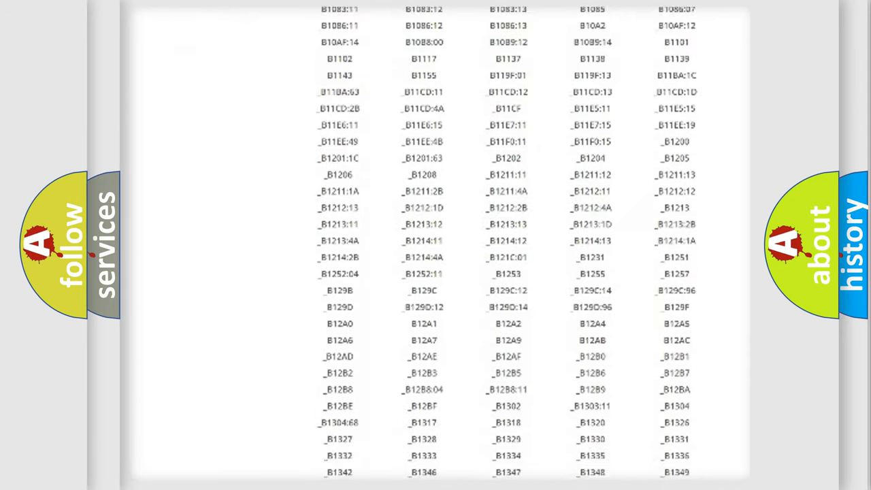
{"action": "scroll", "scroll_direction": "down", "scroll_amount": 3}
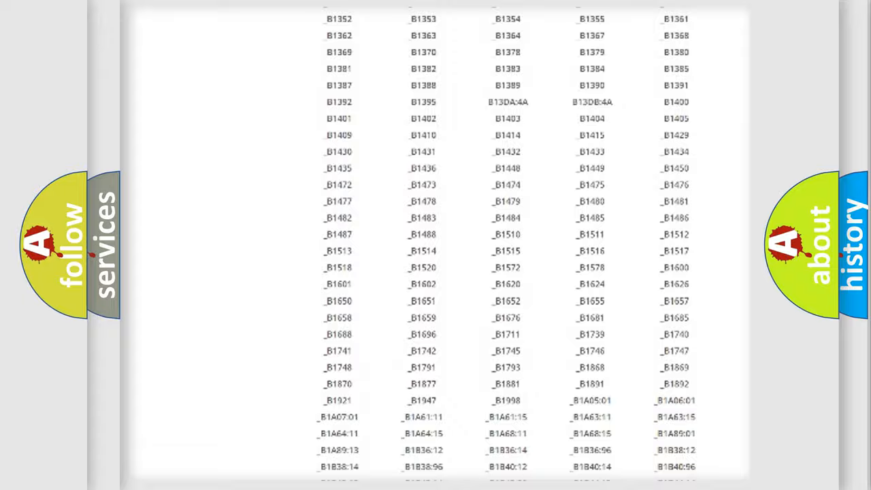